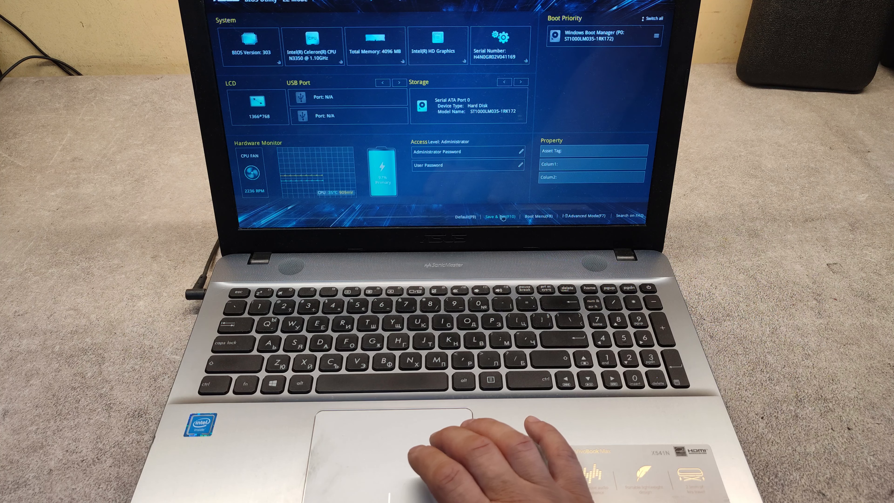
- Request Save & Exit (F10), bringing up the Save & reset confirmation prompt
left_click(500, 215)
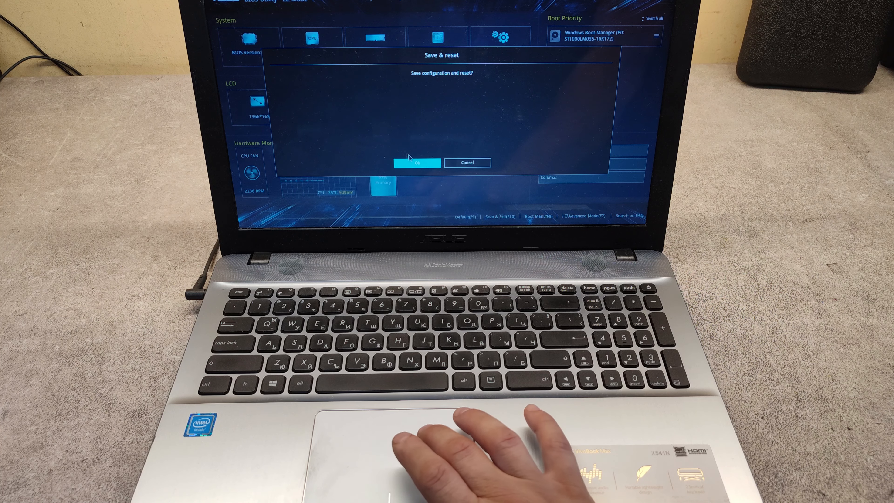